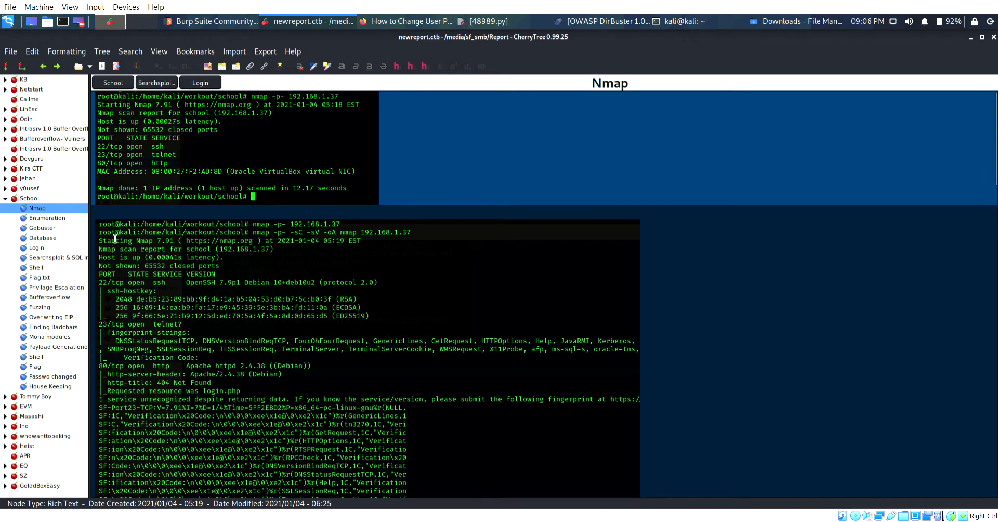
mouse_move(248, 344)
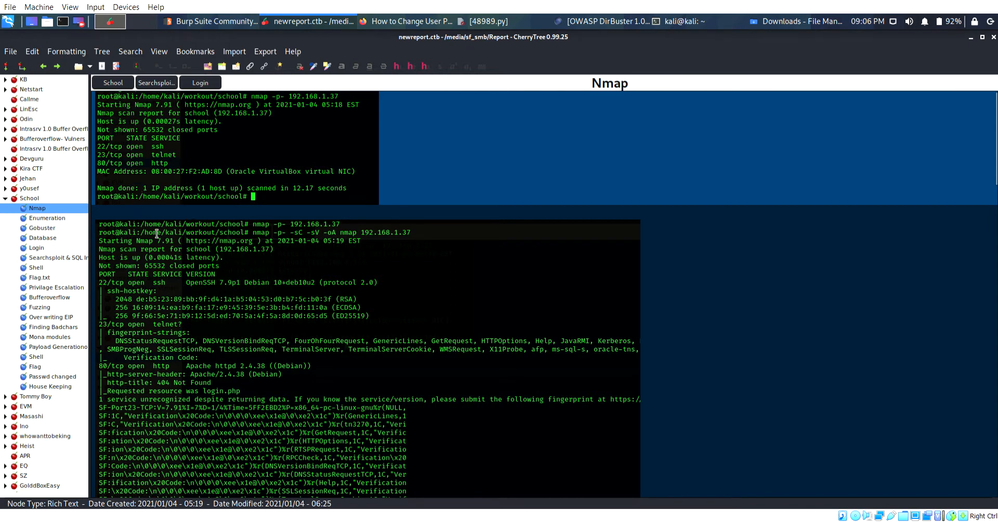
View the Enumeration note with the student attendance login page screenshot.
click(47, 217)
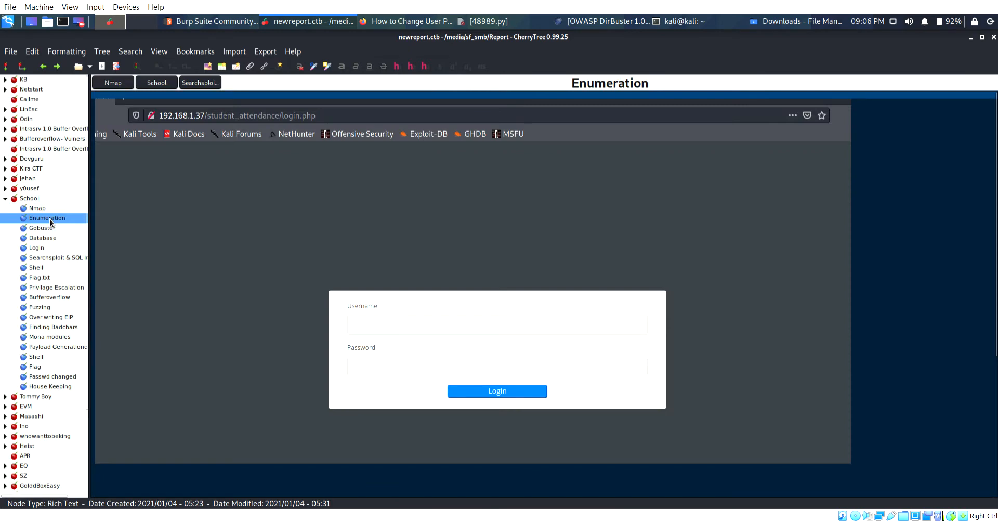
mouse_move(332, 236)
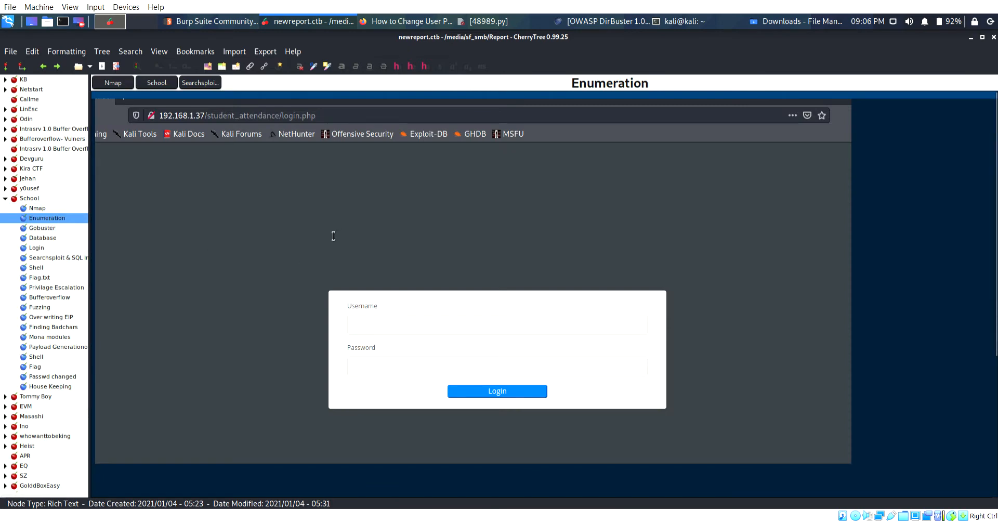
mouse_move(332, 236)
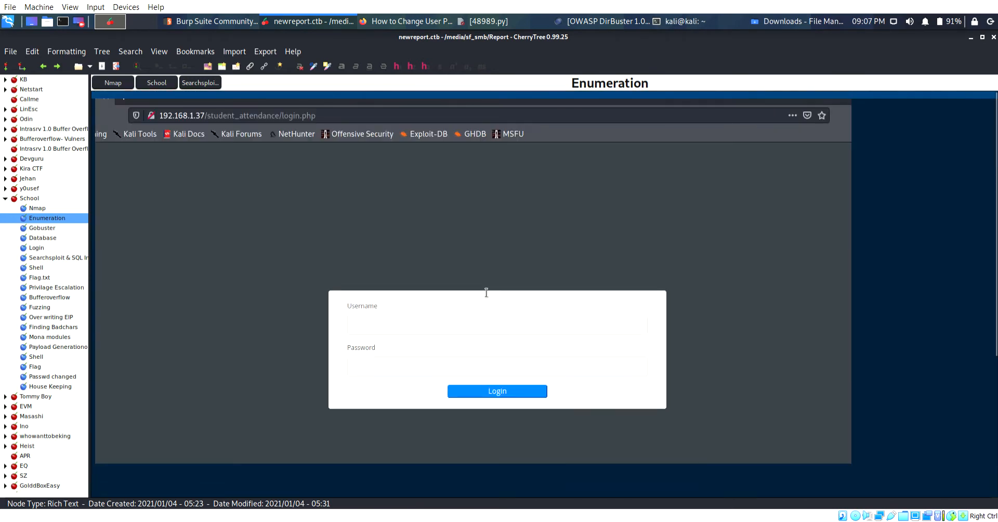
mouse_move(114, 258)
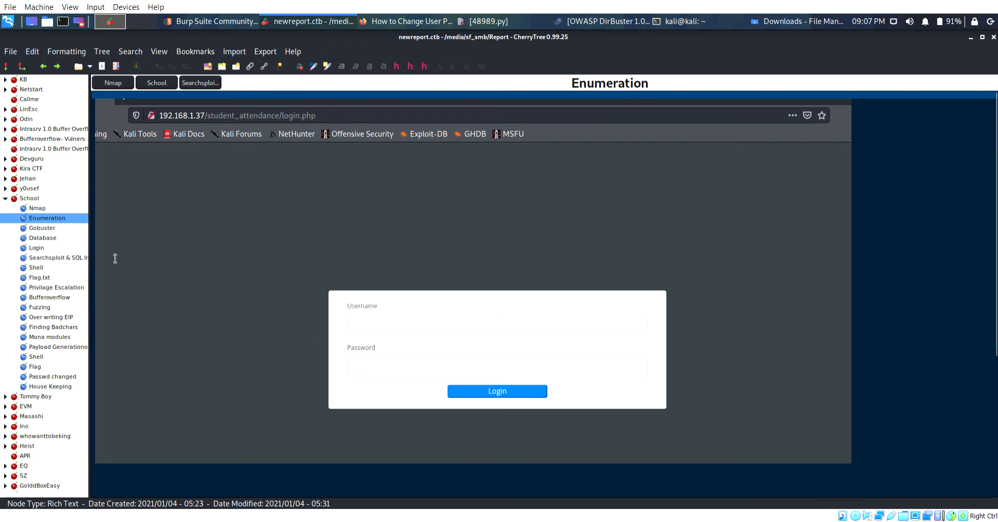
mouse_move(42, 228)
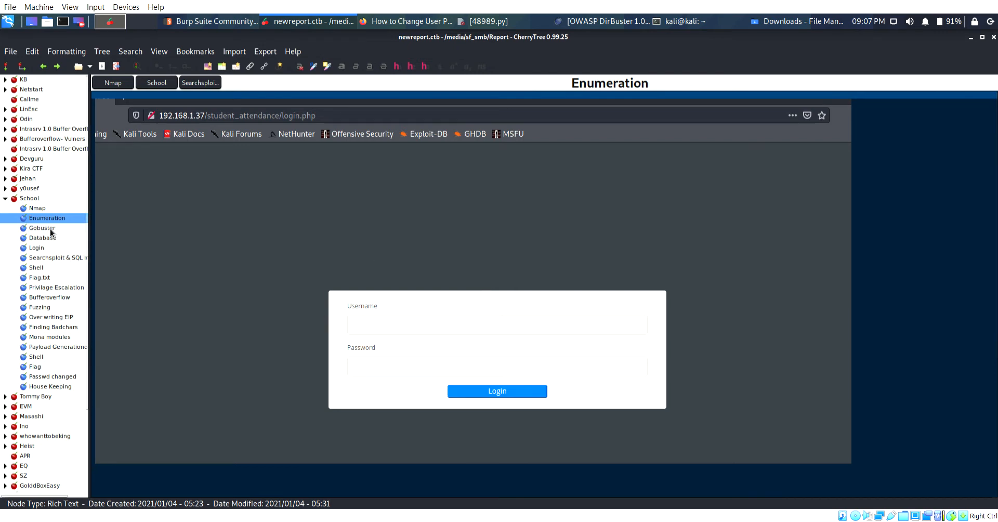
View the Gobuster note with the directory scan output and assets directory listing.
click(42, 228)
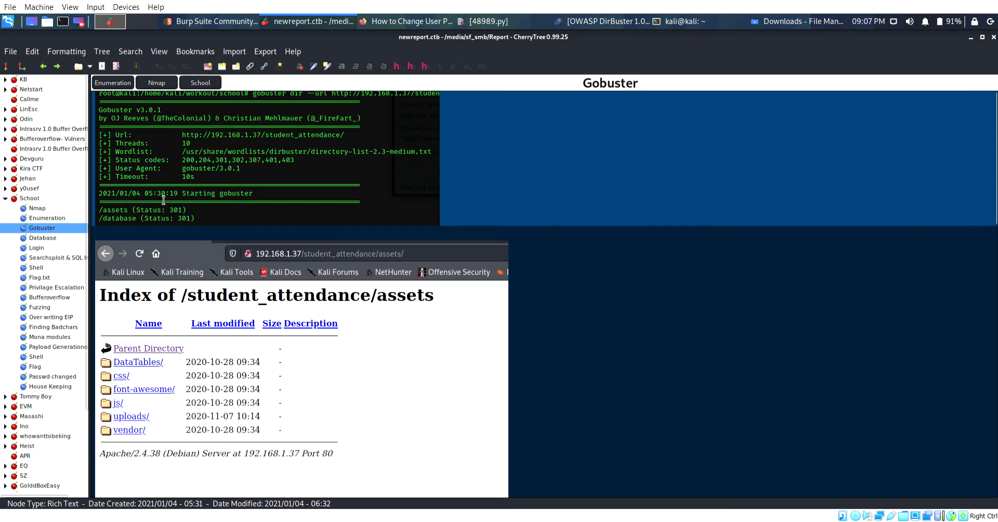
mouse_move(419, 234)
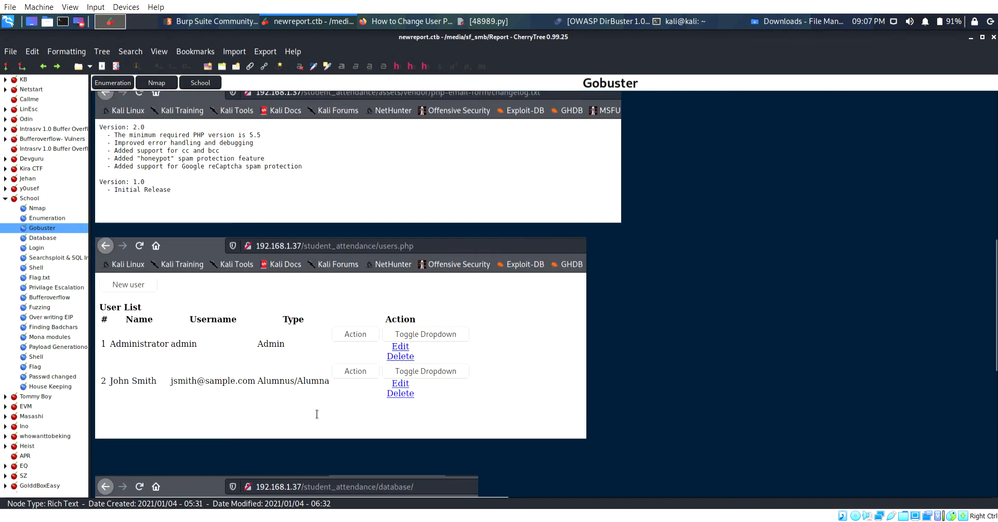
mouse_move(421, 293)
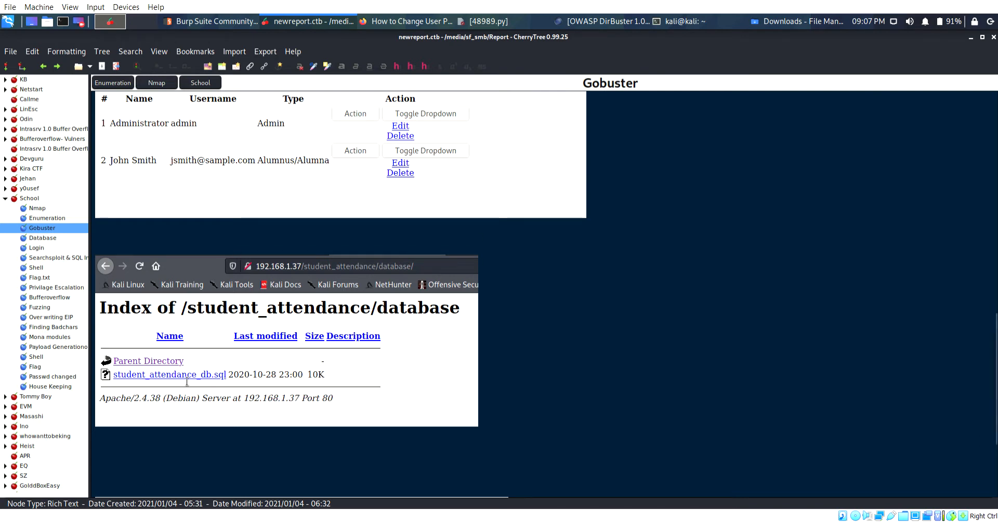
Review the Database note's cracked hashes, then view the Login note's logged-in dashboards.
click(41, 237)
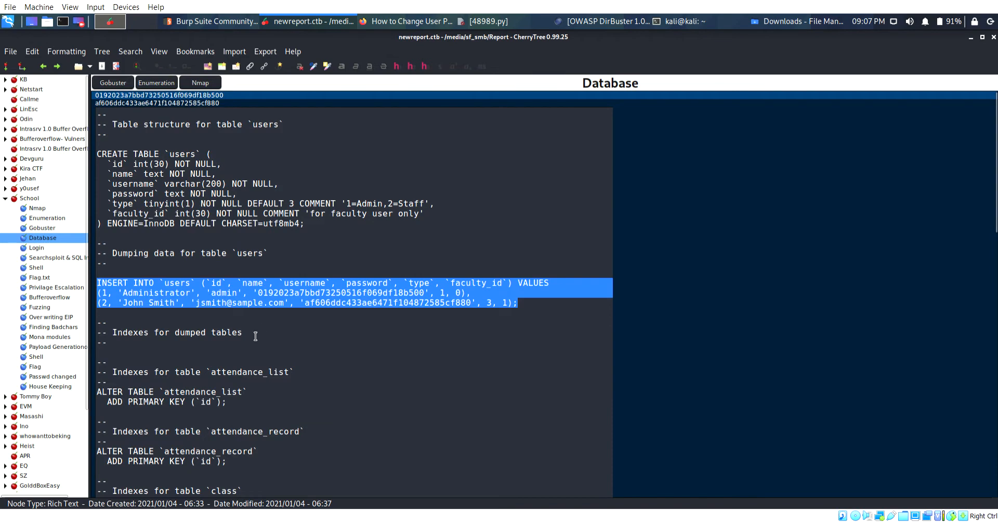
mouse_move(365, 332)
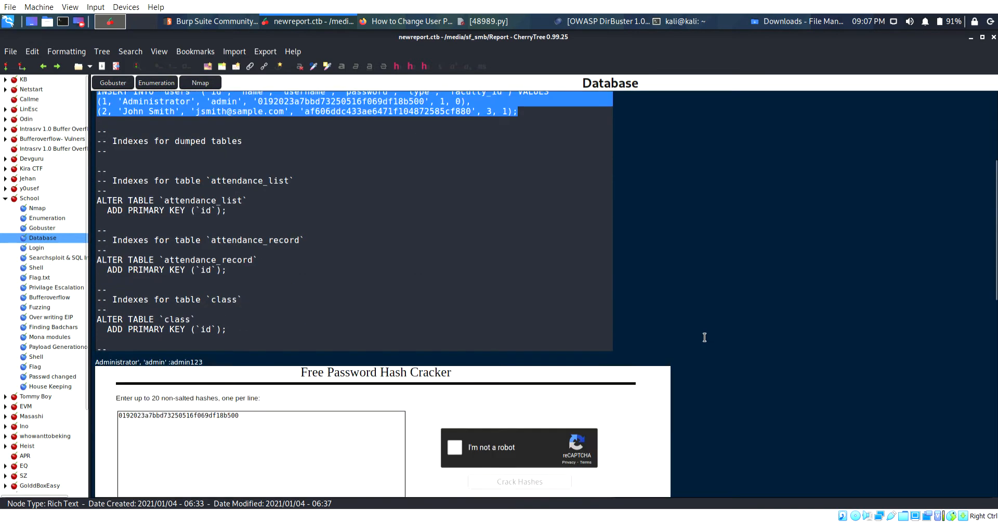
scroll(down, 3)
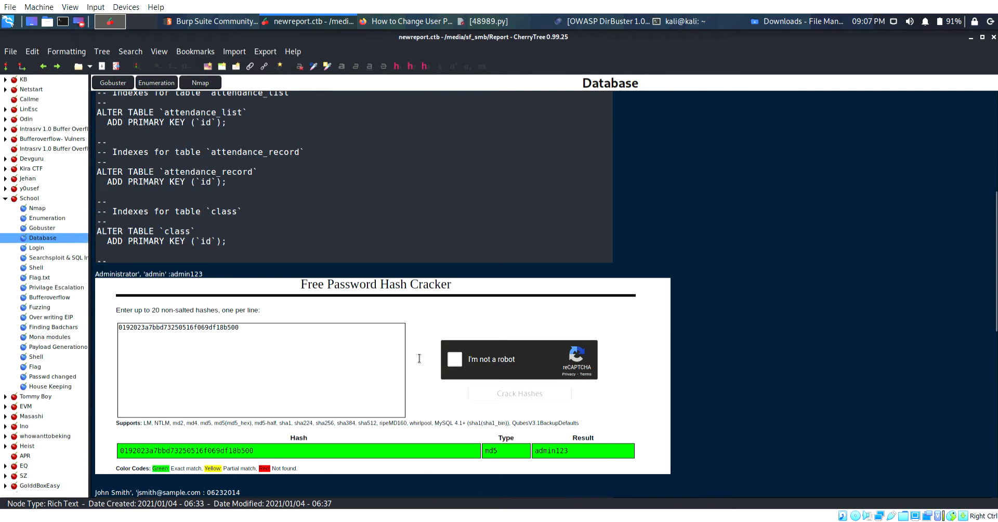
mouse_move(375, 388)
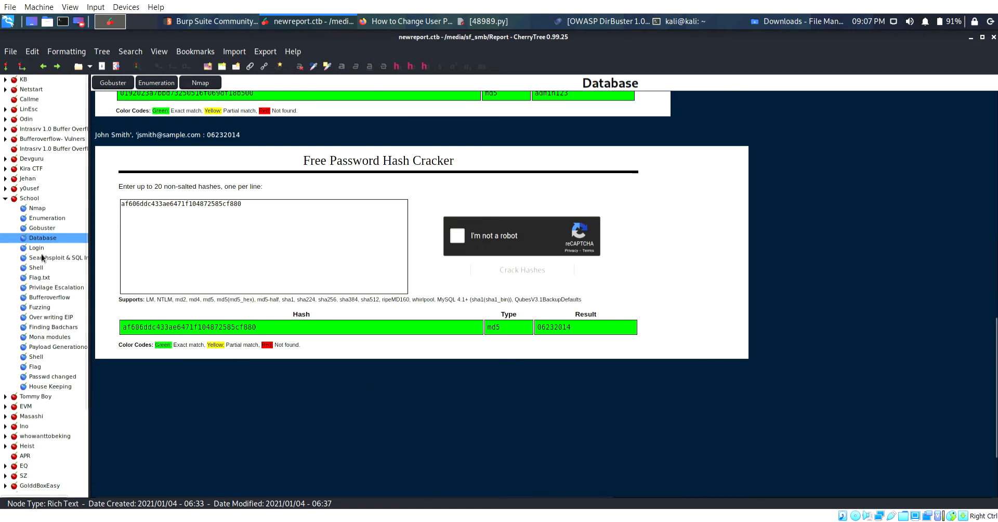
click(37, 247)
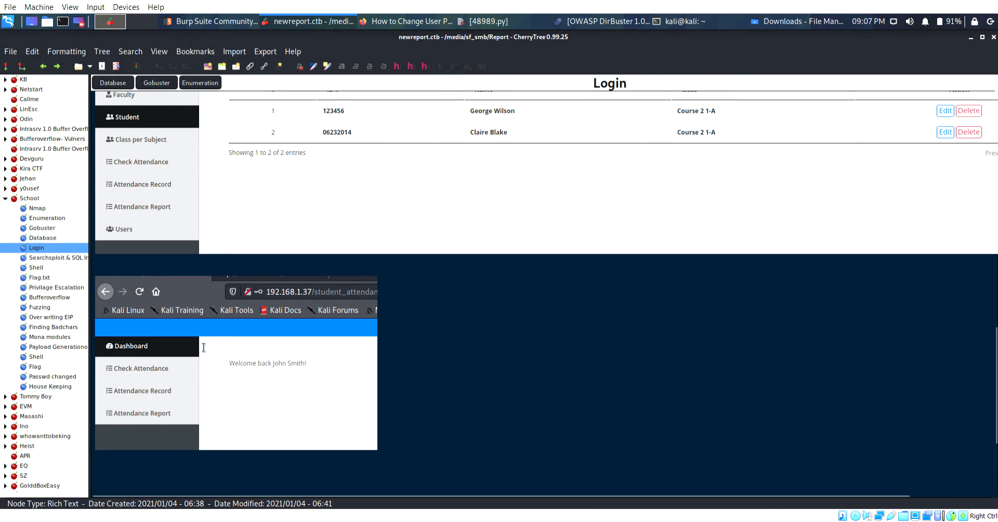
View the Searchsploit & SQL Injection note down to the uploaded-file request and response captures.
click(57, 257)
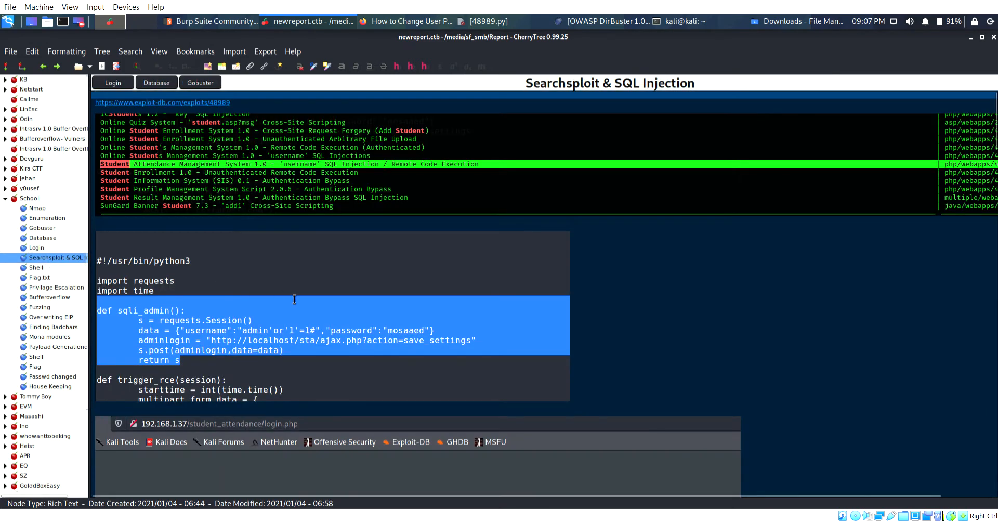
mouse_move(169, 183)
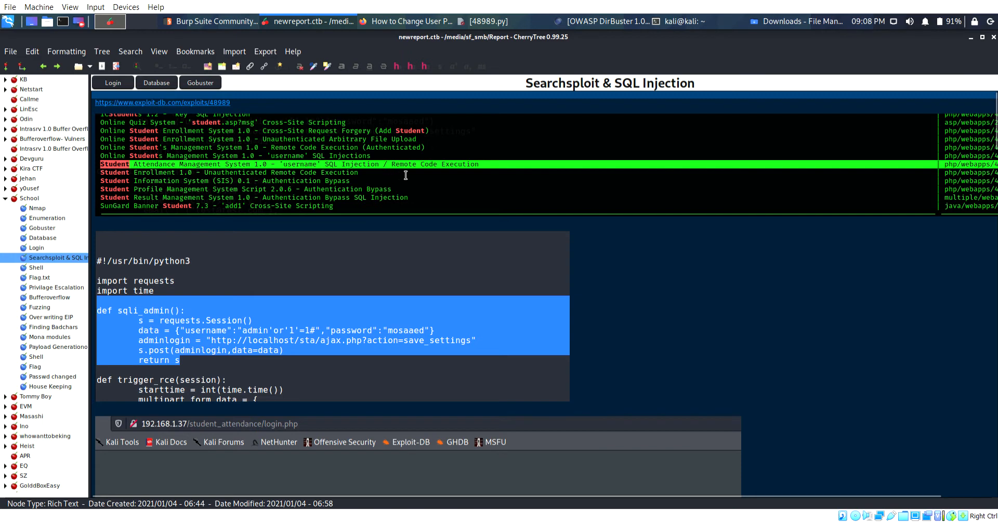
mouse_move(440, 382)
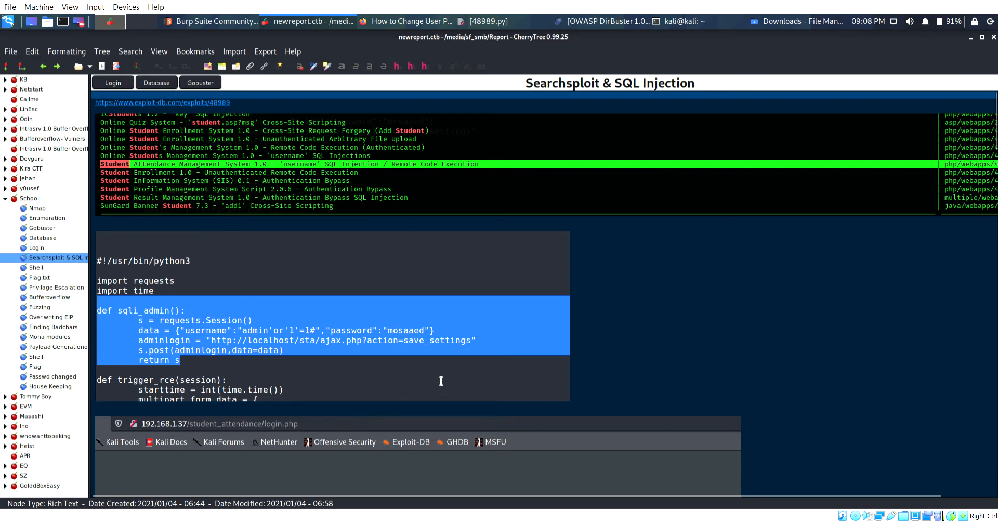
mouse_move(456, 342)
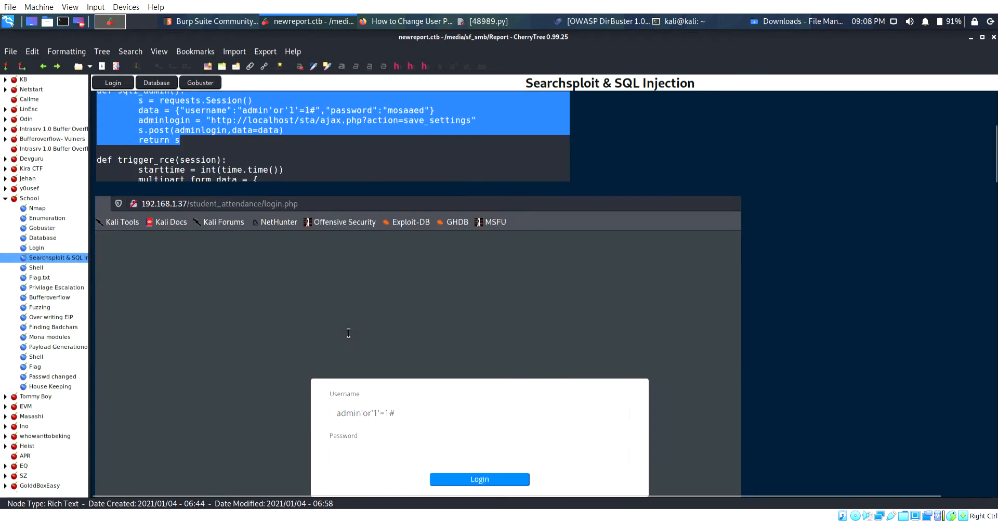
click(479, 479)
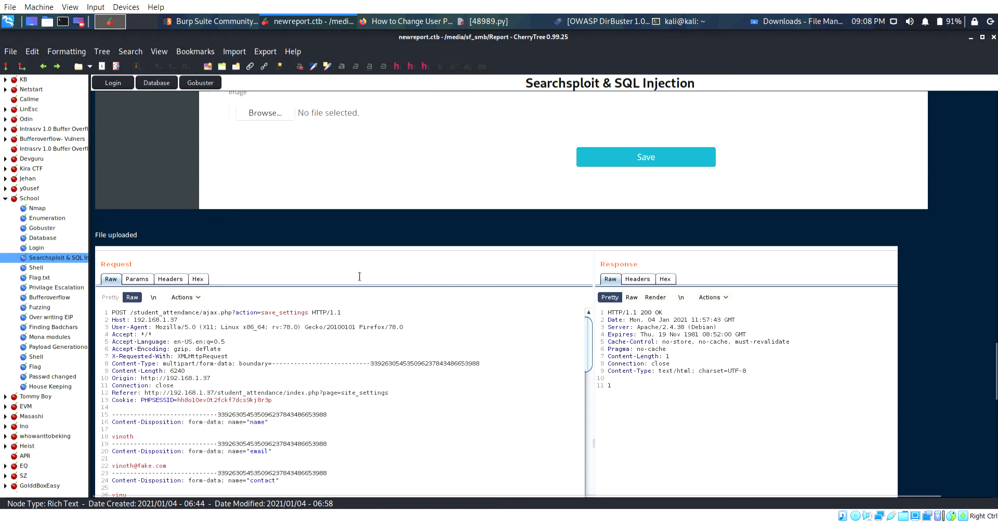
mouse_move(381, 315)
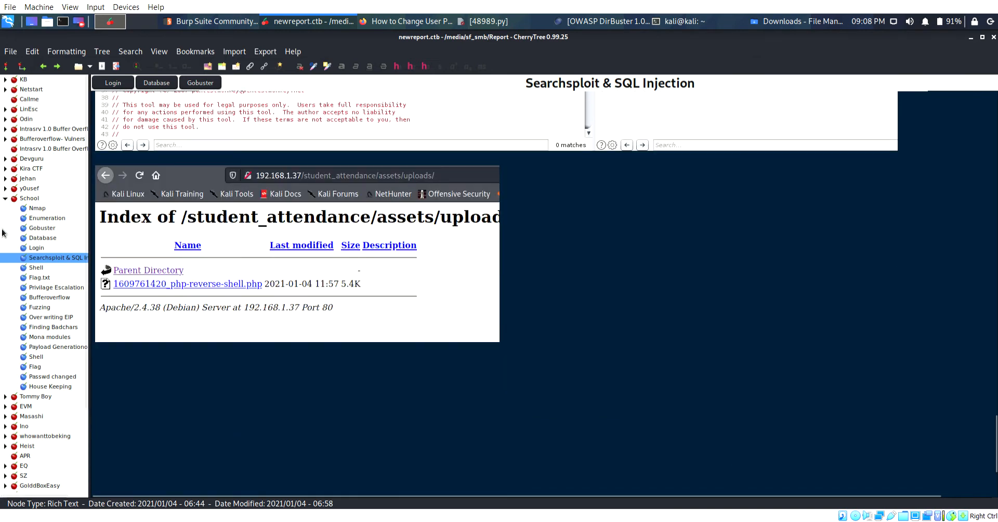
View the Shell note, then the Flag.txt note with local.txt from fox's home directory.
click(35, 267)
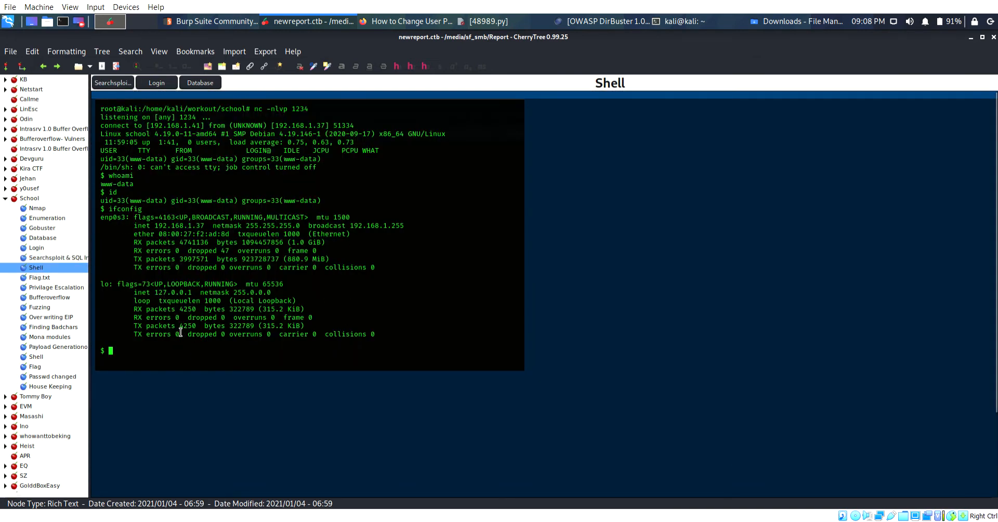
click(39, 276)
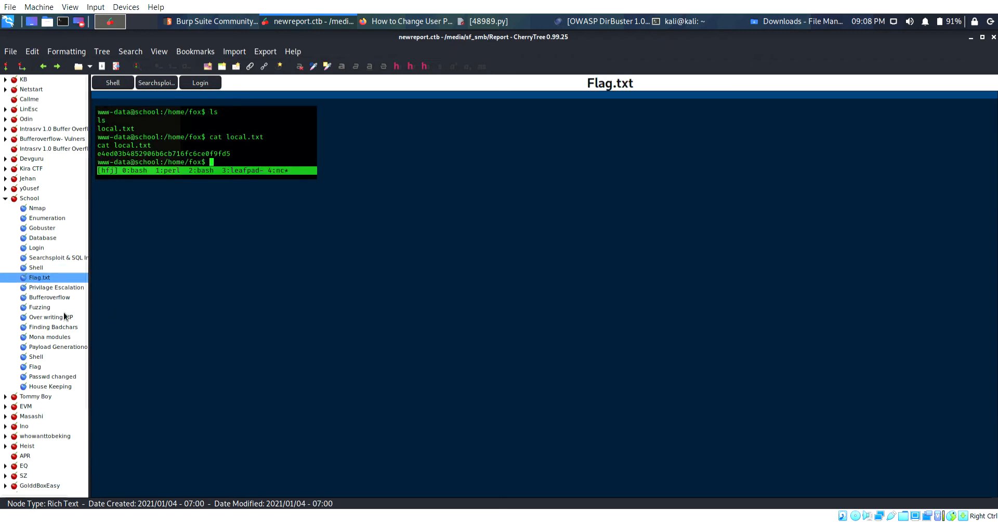
Review the Privilege Escalation note, then the Bufferoverflow note's nmap telnet port 23 scan.
click(57, 287)
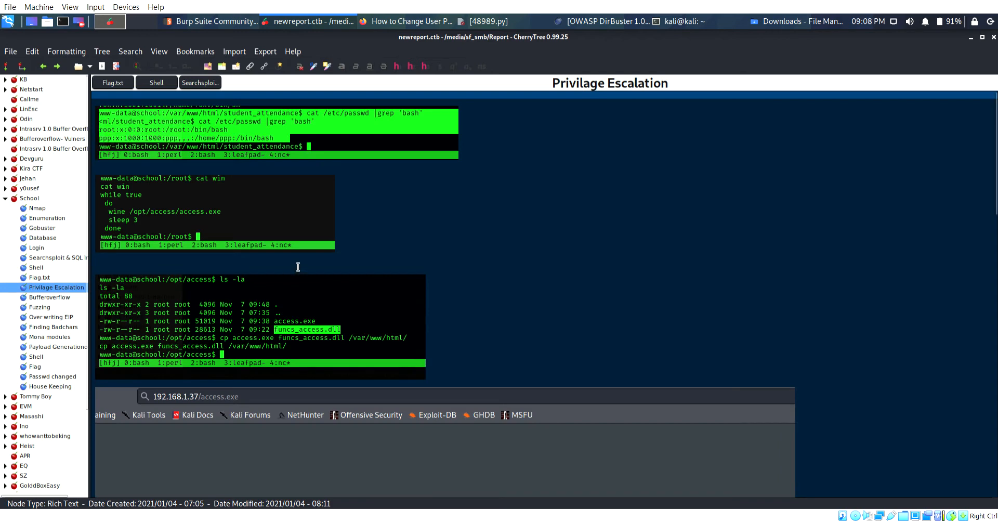
mouse_move(135, 148)
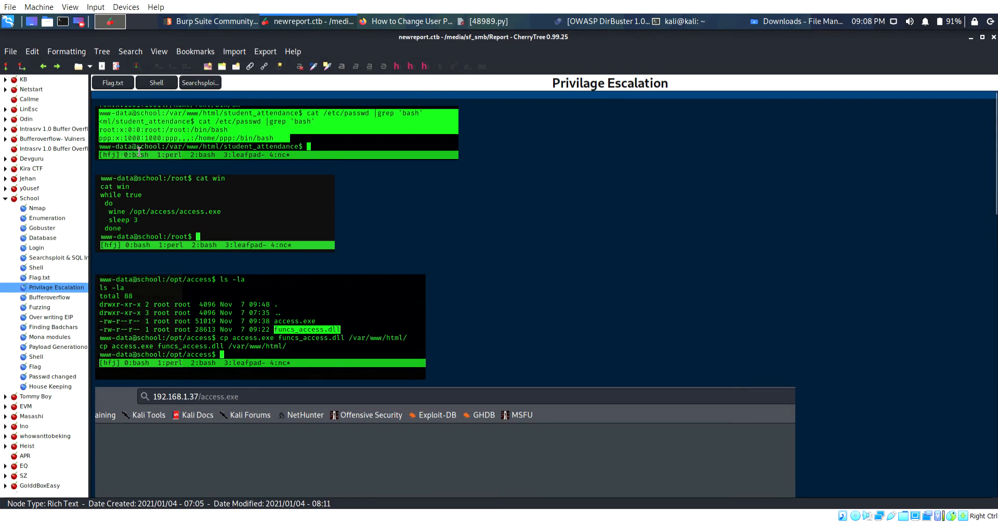
mouse_move(240, 213)
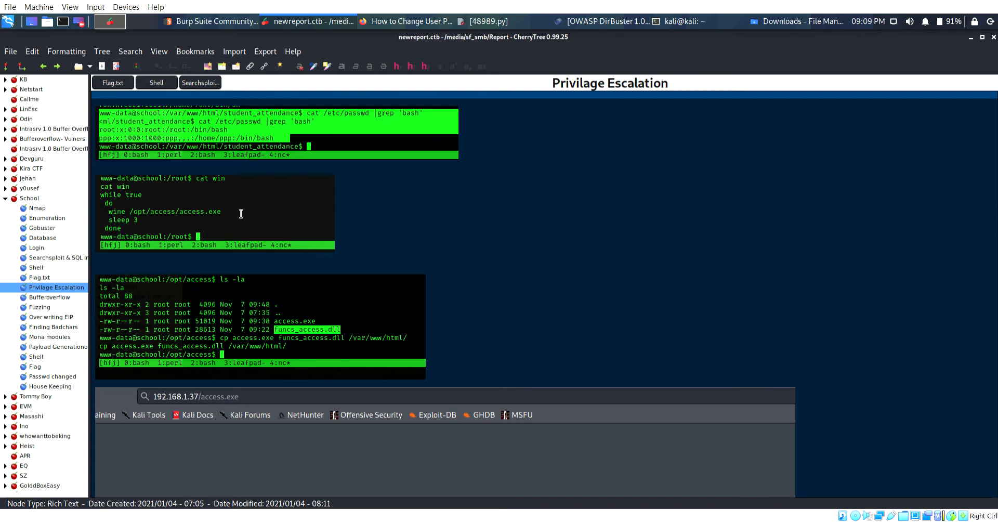
mouse_move(148, 233)
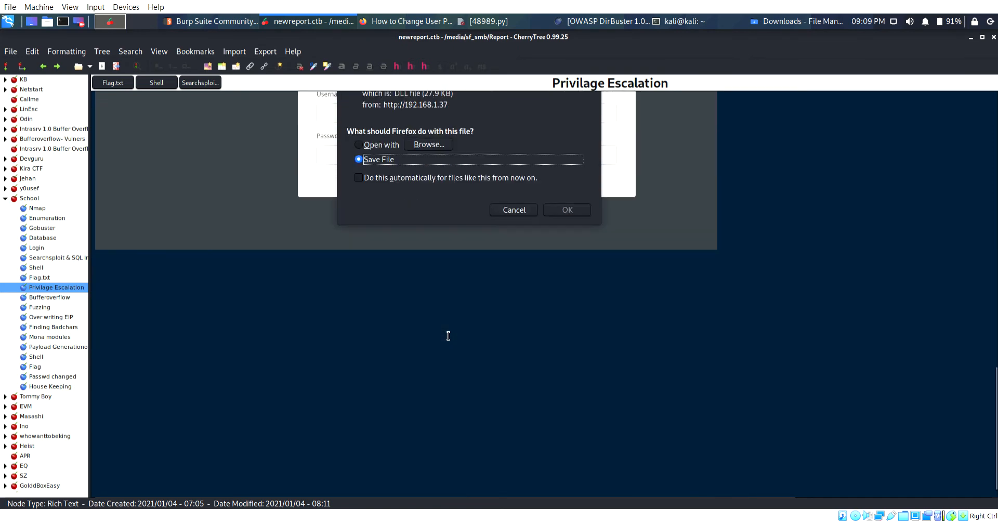
click(49, 297)
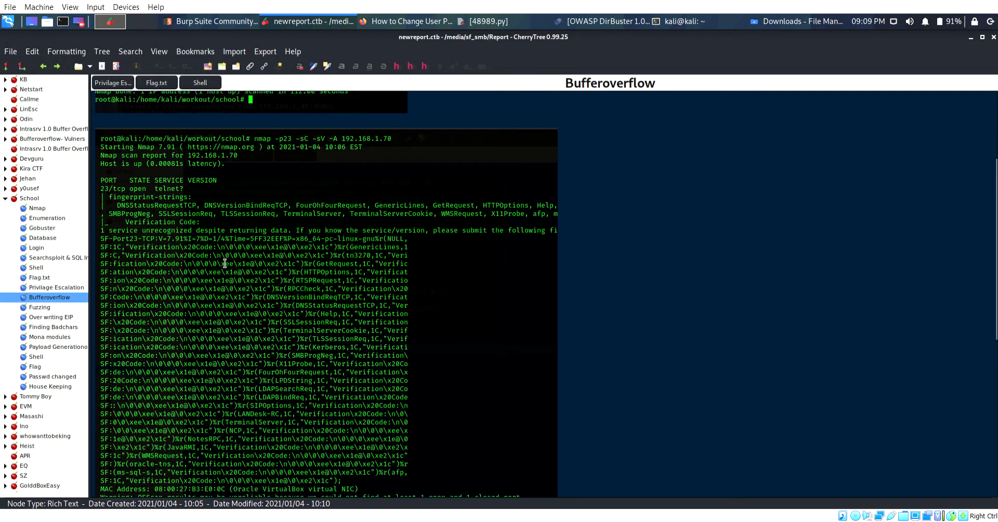
mouse_move(244, 260)
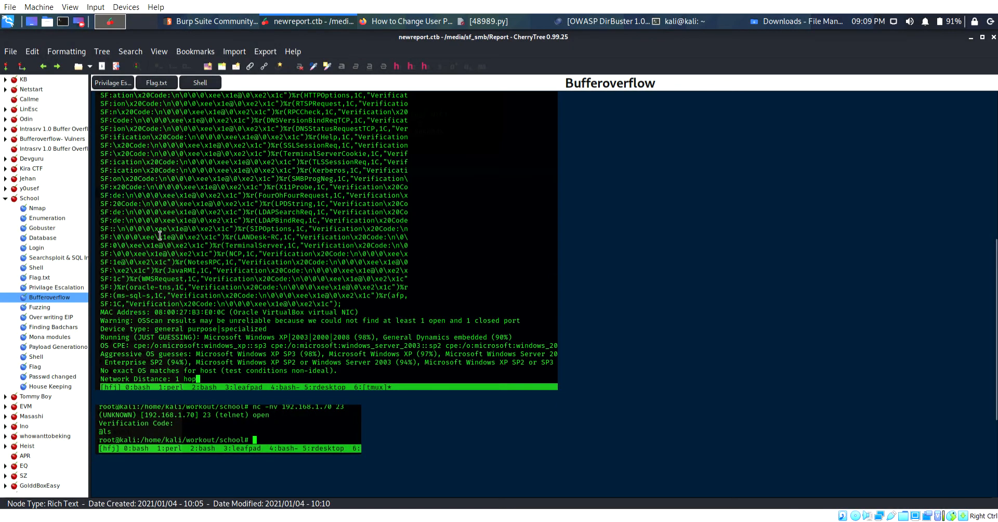
Step through Fuzzing and Over writing EIP, ending on Finding Badchars with badchars.py.
click(39, 307)
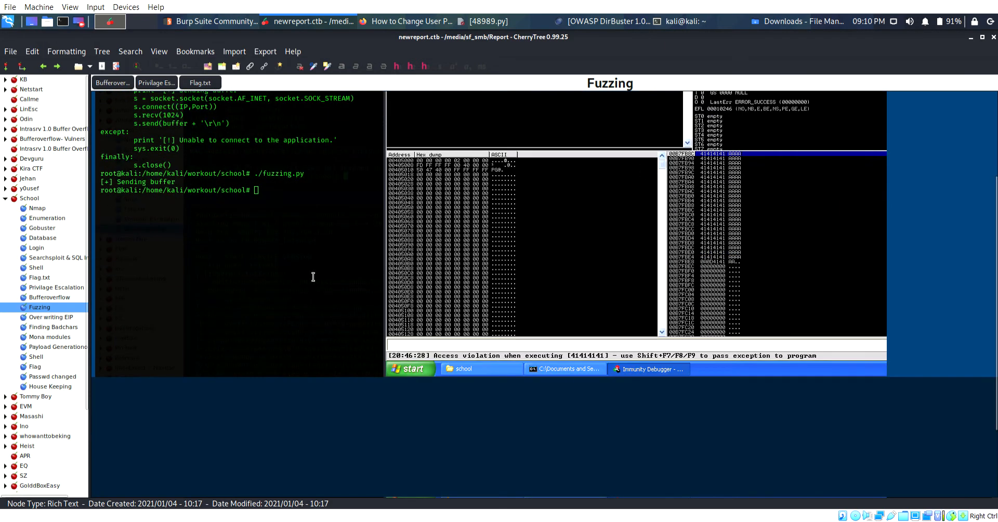
click(51, 318)
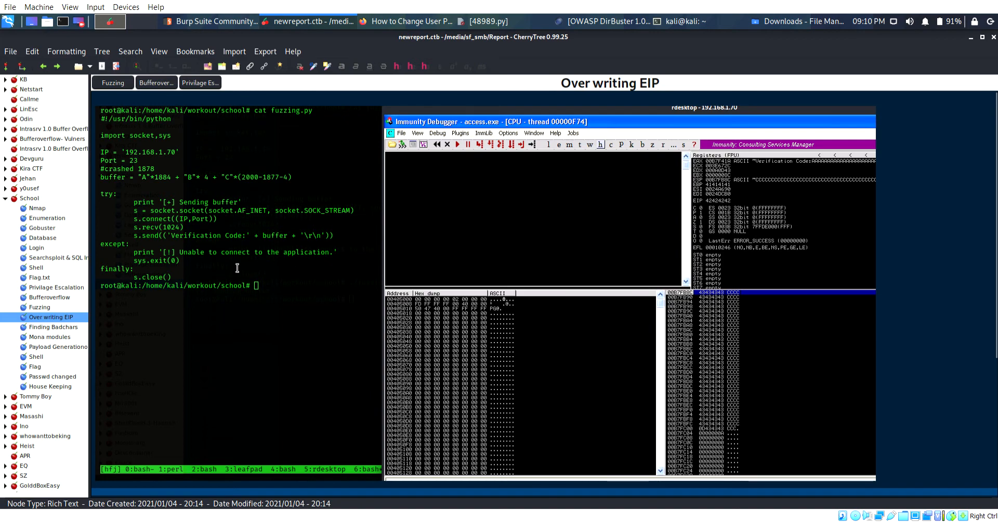
click(53, 327)
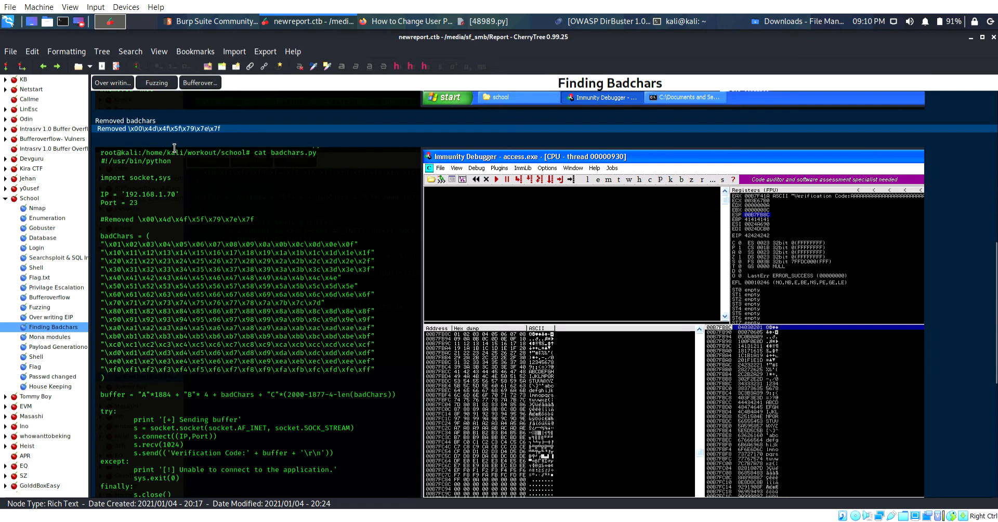
mouse_move(216, 143)
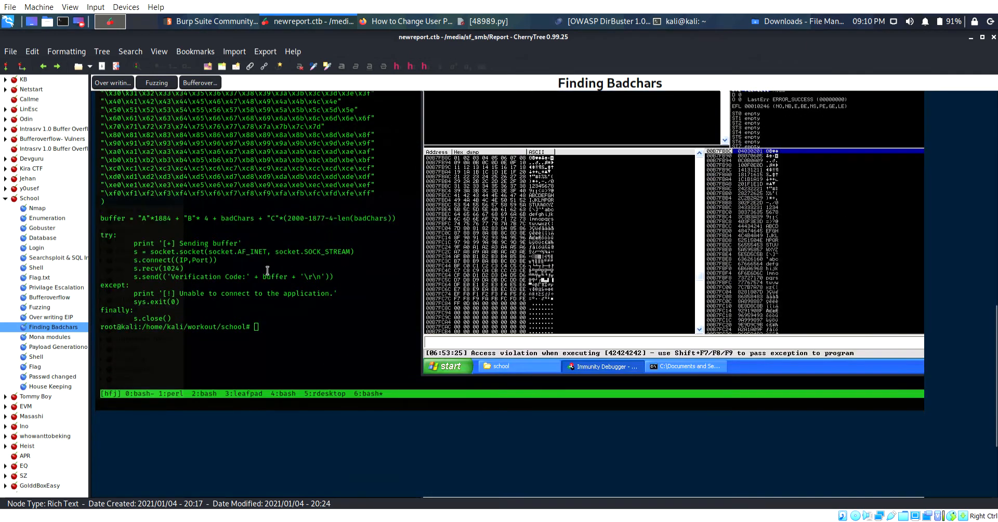
Review Mona modules, then the Payload Generationo note's msfvenom shellcode and reverse-shell ipconfig.
click(49, 336)
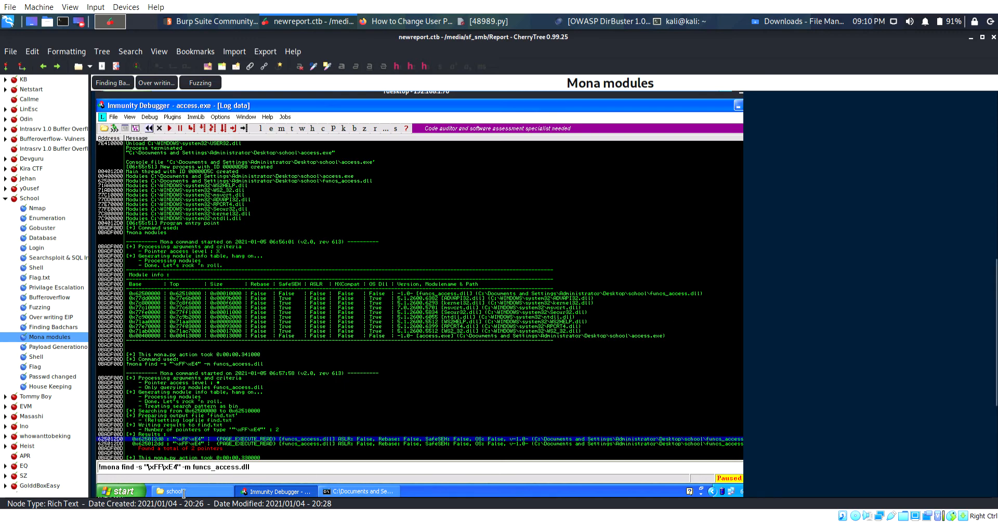
mouse_move(272, 385)
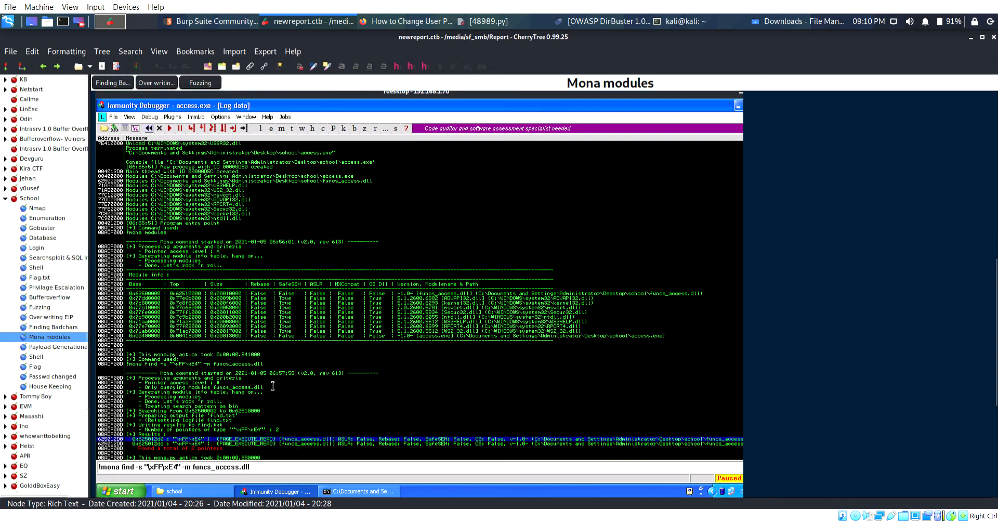
click(57, 347)
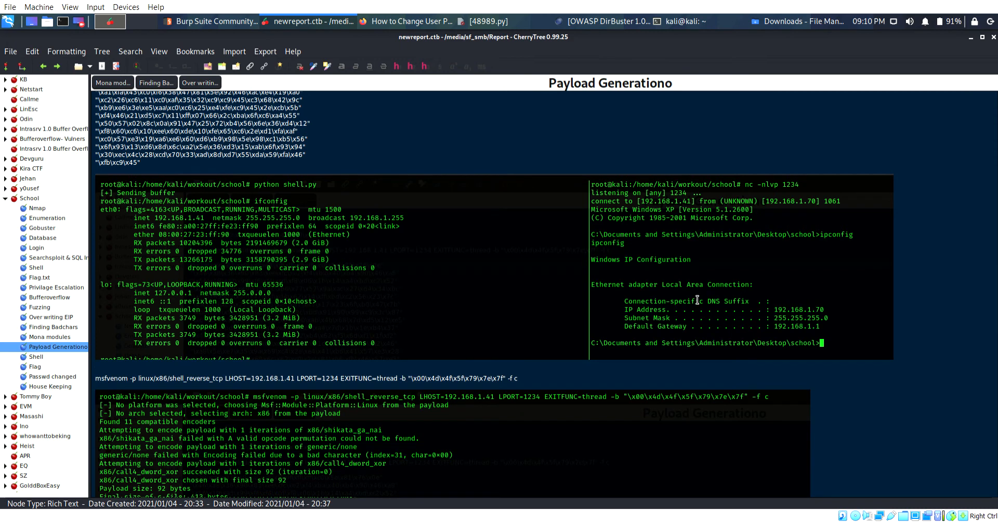
scroll(down, 3)
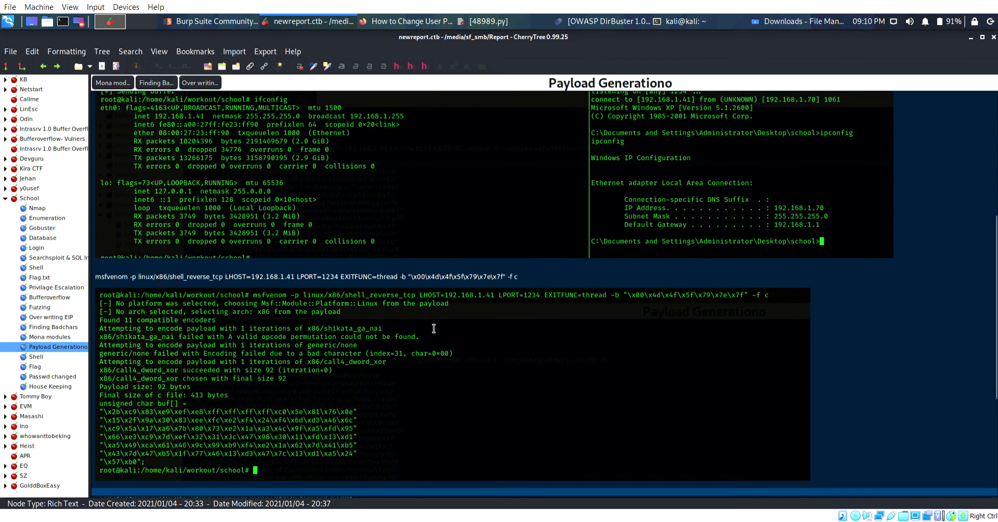
mouse_move(247, 318)
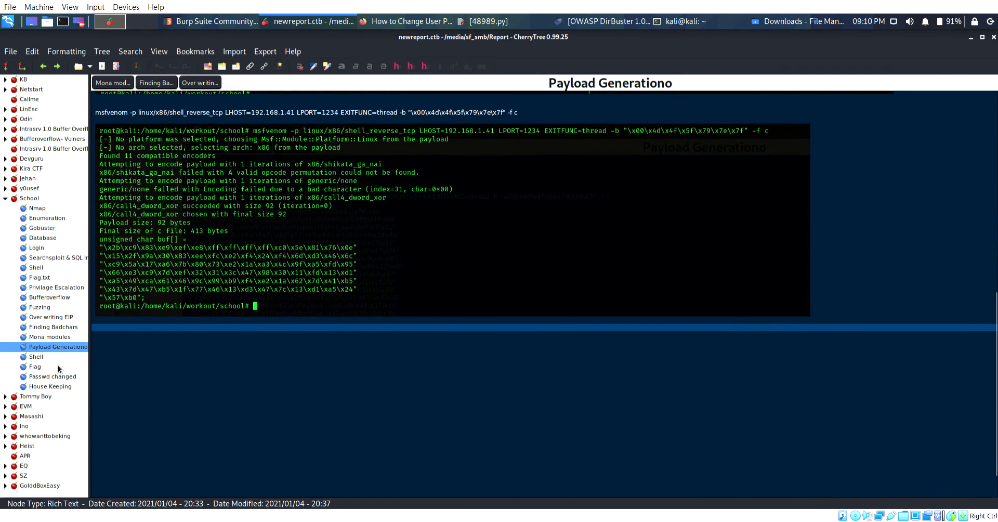
View the root reverse Shell note, then the Flag note reading proof.txt and /etc/shadow.
click(35, 357)
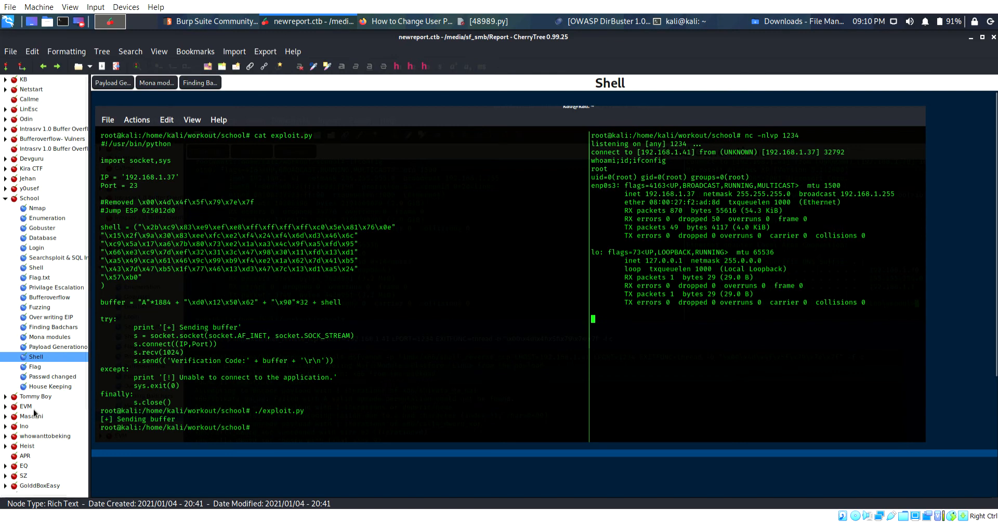
click(35, 366)
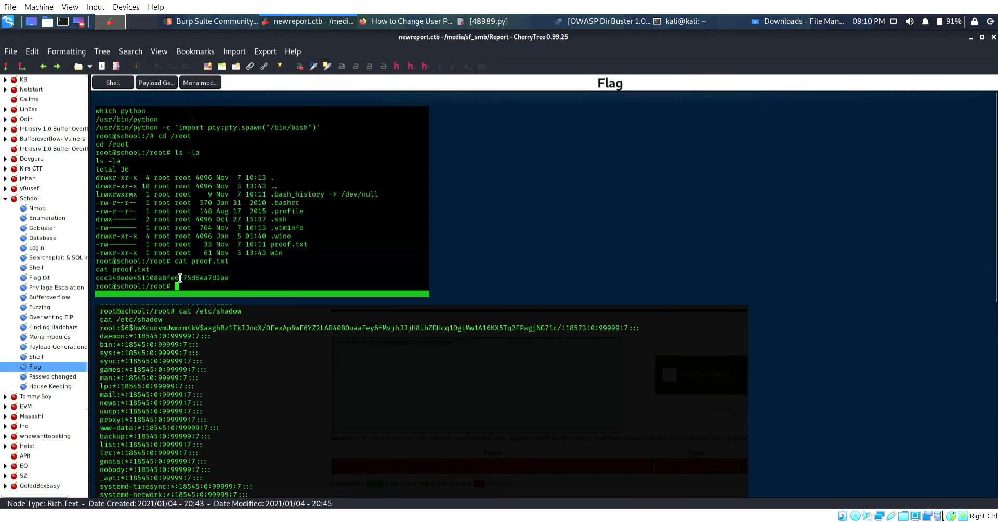
mouse_move(282, 313)
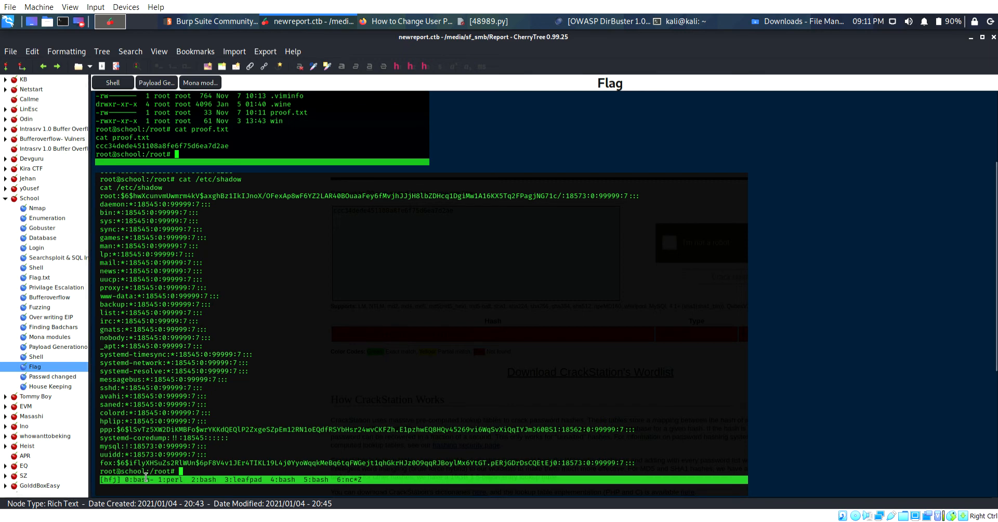
View the Passwd changed note, then House Keeping showing the reverse-shell PHP deleted from uploads.
click(52, 376)
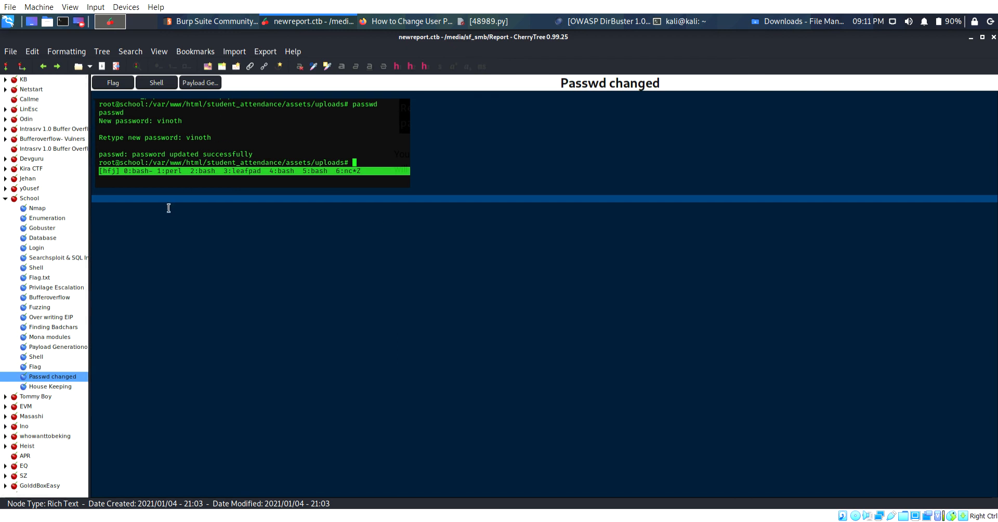
mouse_move(288, 325)
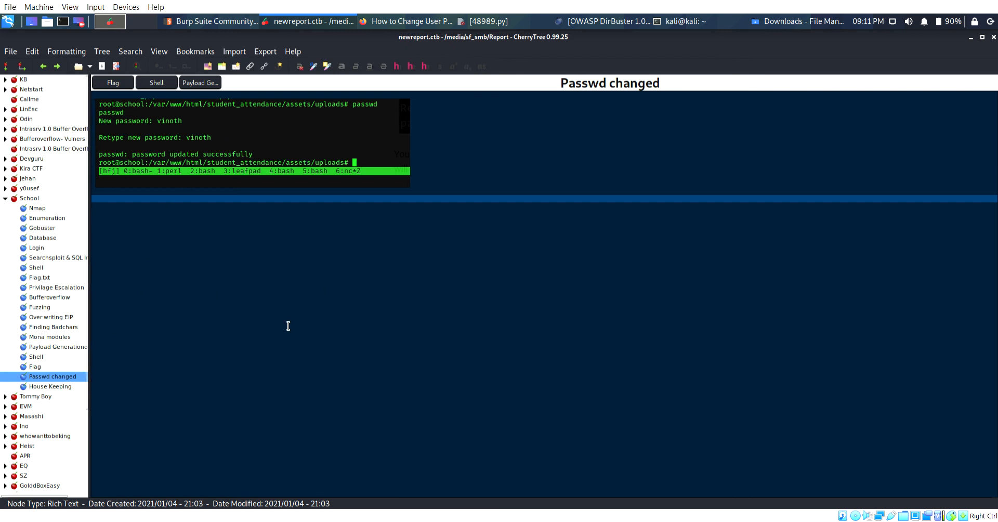
click(50, 387)
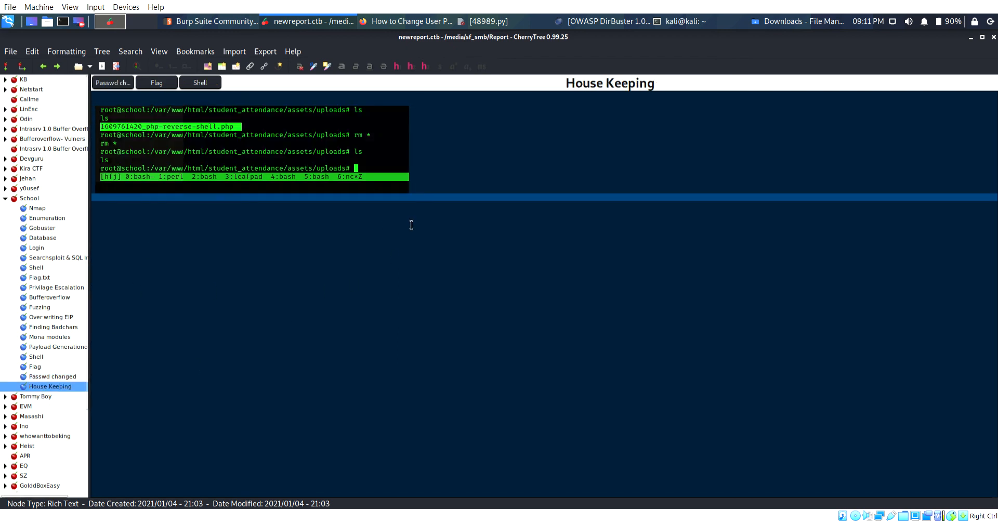
mouse_move(301, 181)
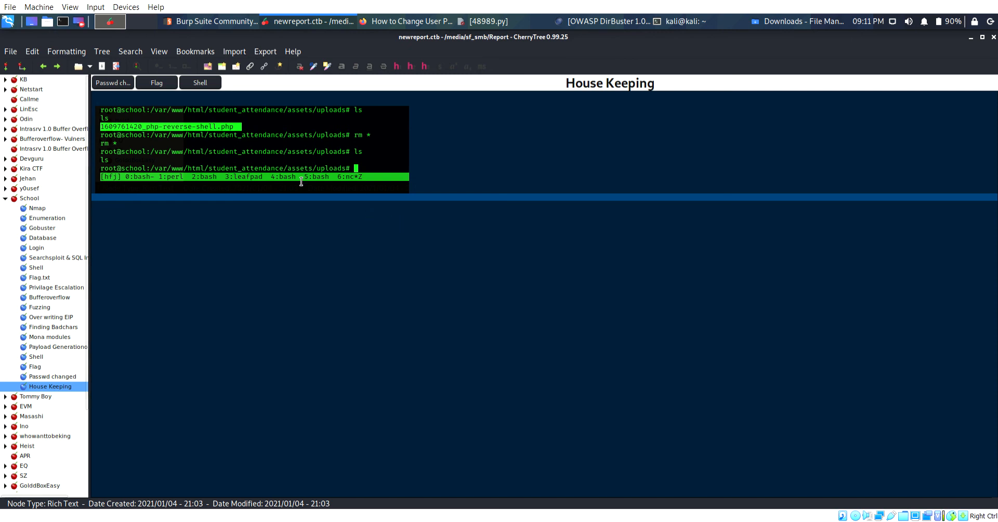